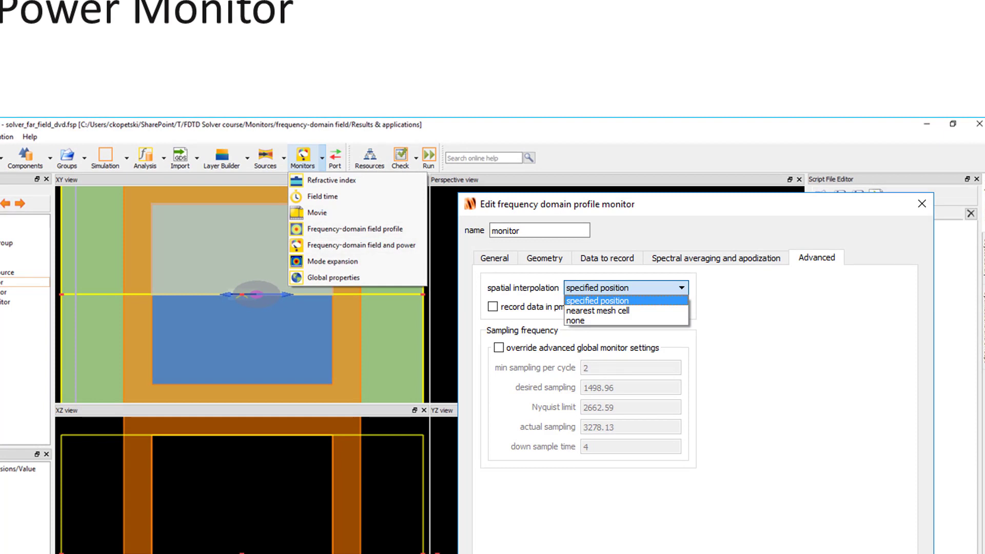
pyautogui.moveTo(361, 245)
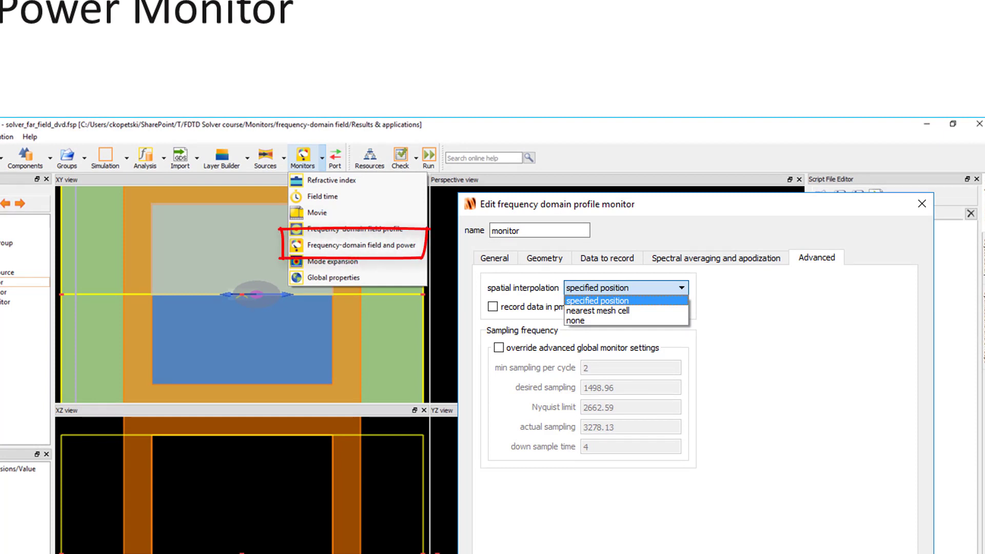